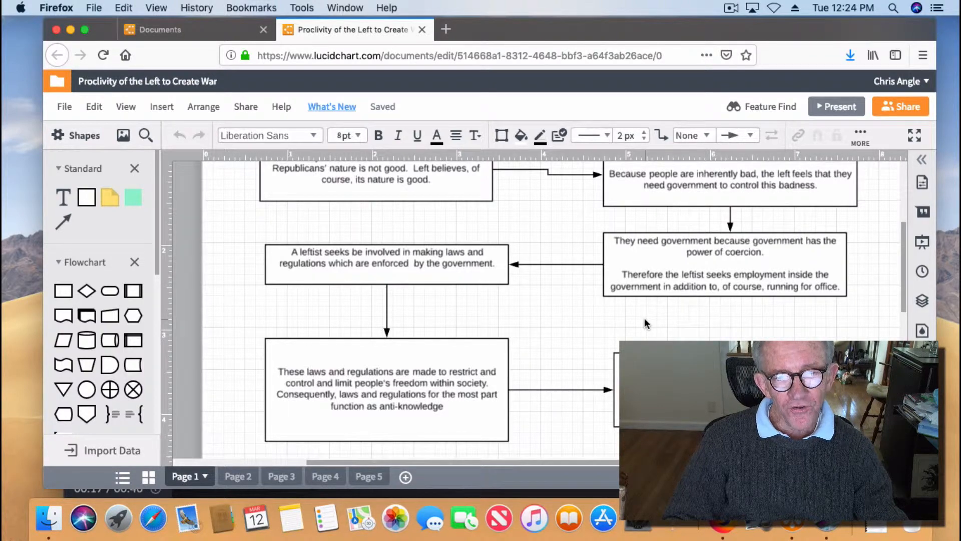
Scroll Page 1 down to the box on the leftist working toward a larger government.
{"action": "scroll", "scroll_direction": "down", "scroll_amount": 3}
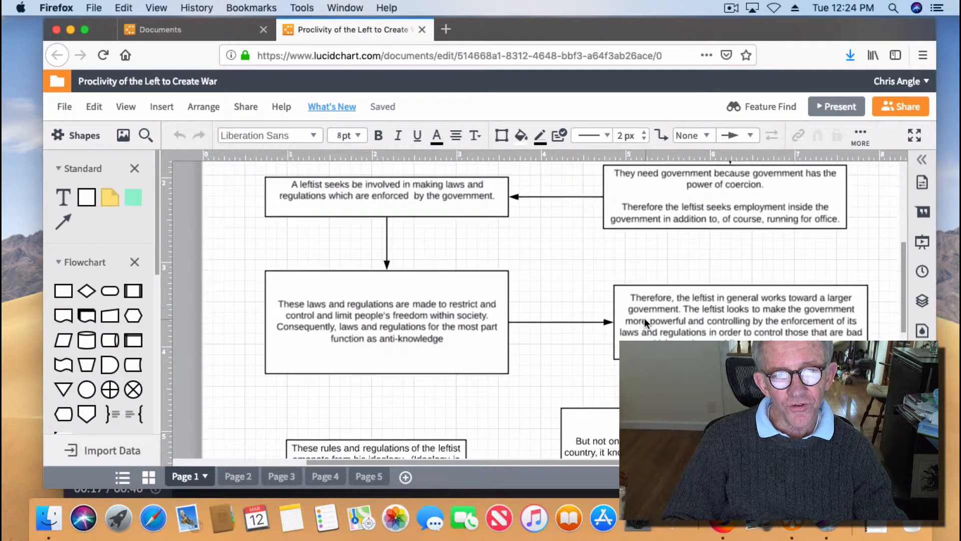
{"action": "scroll", "scroll_direction": "down", "scroll_amount": 3}
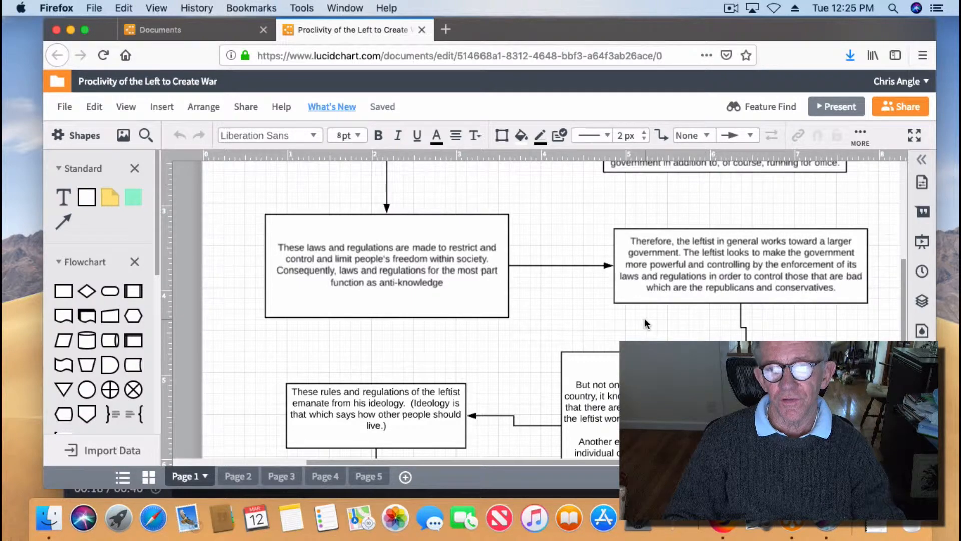
Scroll Page 1 to its end, past the globalism box to the 'could this cause violence?' box.
{"action": "scroll", "scroll_direction": "down", "scroll_amount": 3}
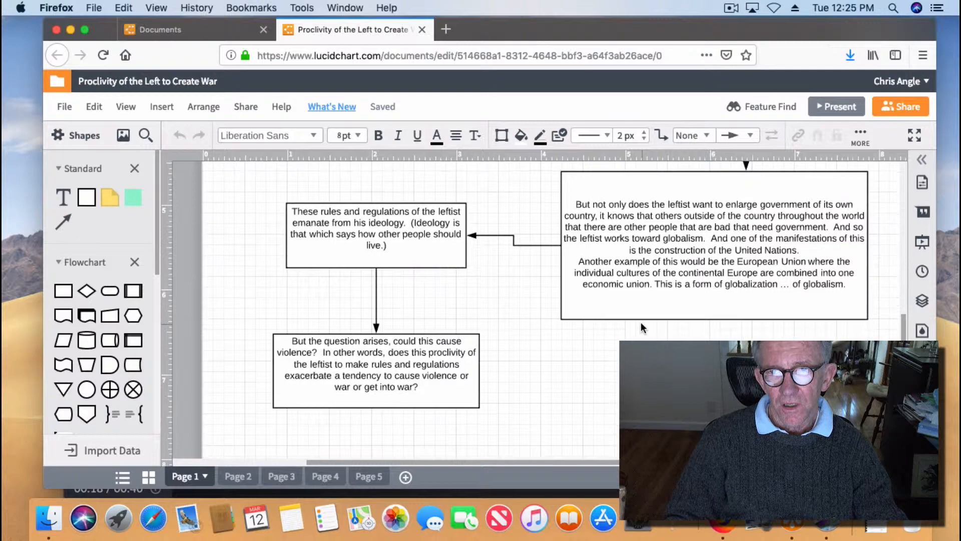
{"action": "scroll", "scroll_direction": "down", "scroll_amount": 3}
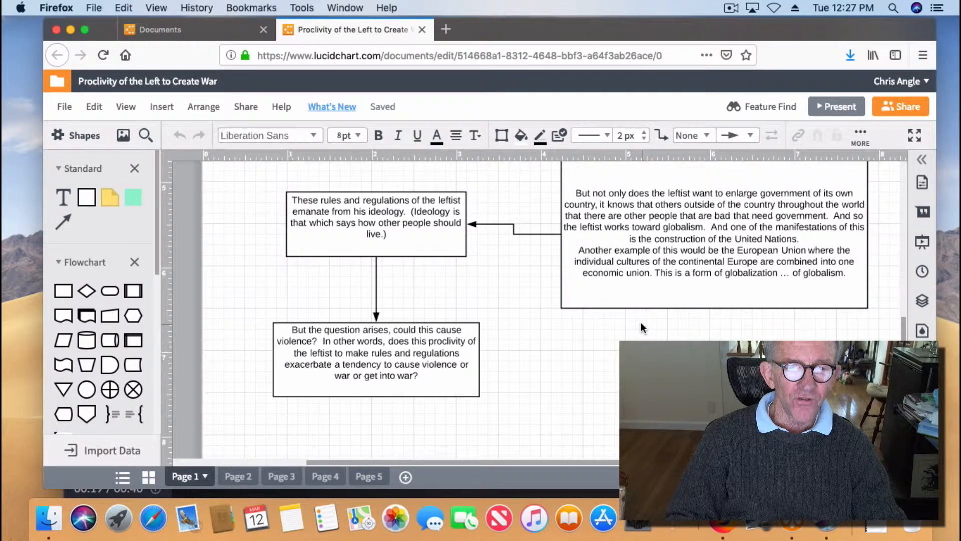
{"action": "left_click", "coordinate": [714, 235]}
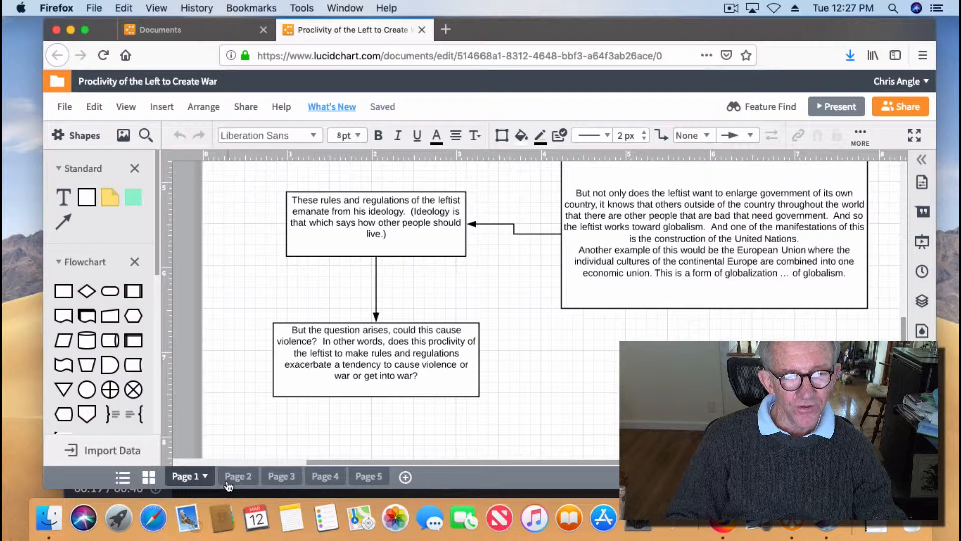
Review Page 2's boxes on buying product X, rights and taxation down the canvas.
{"action": "left_click", "coordinate": [234, 475]}
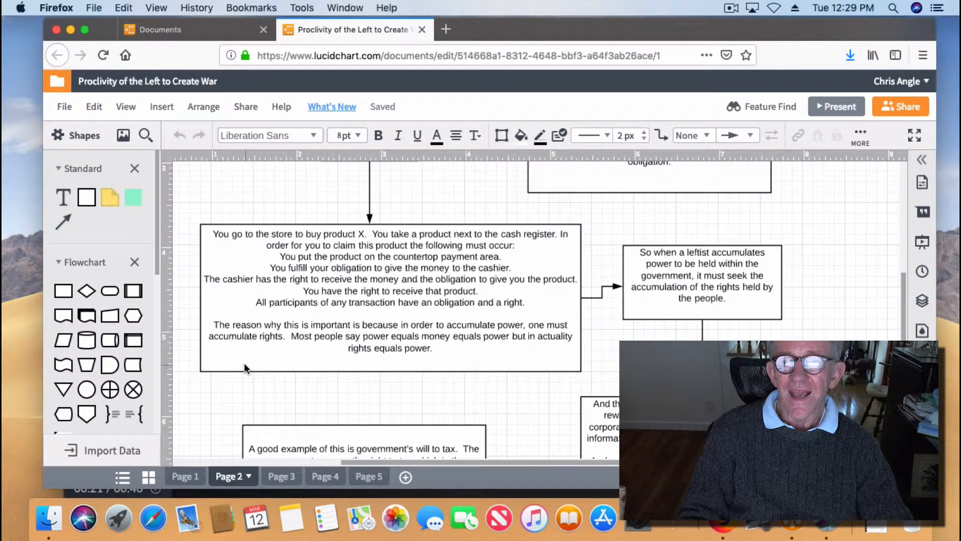
{"action": "left_click", "coordinate": [389, 300]}
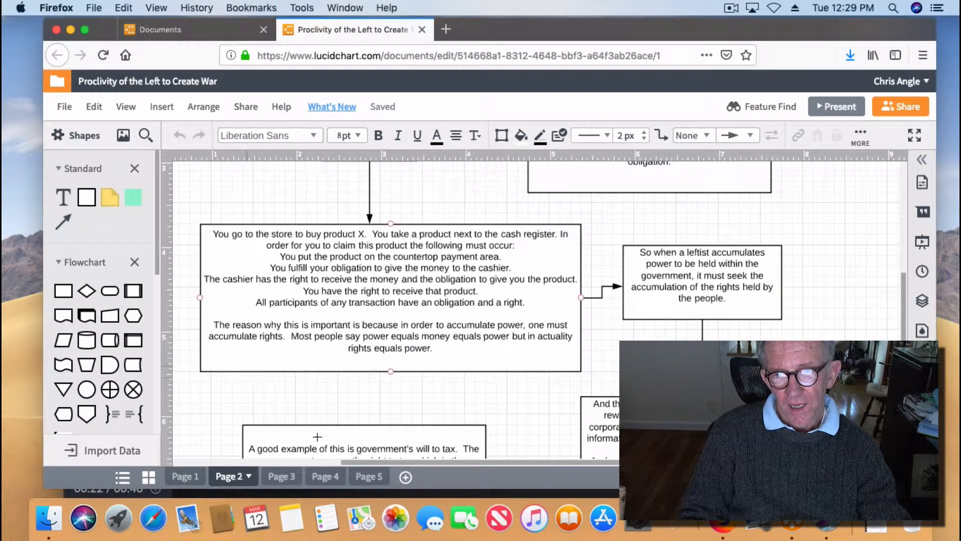
{"action": "scroll", "scroll_direction": "down", "scroll_amount": 3}
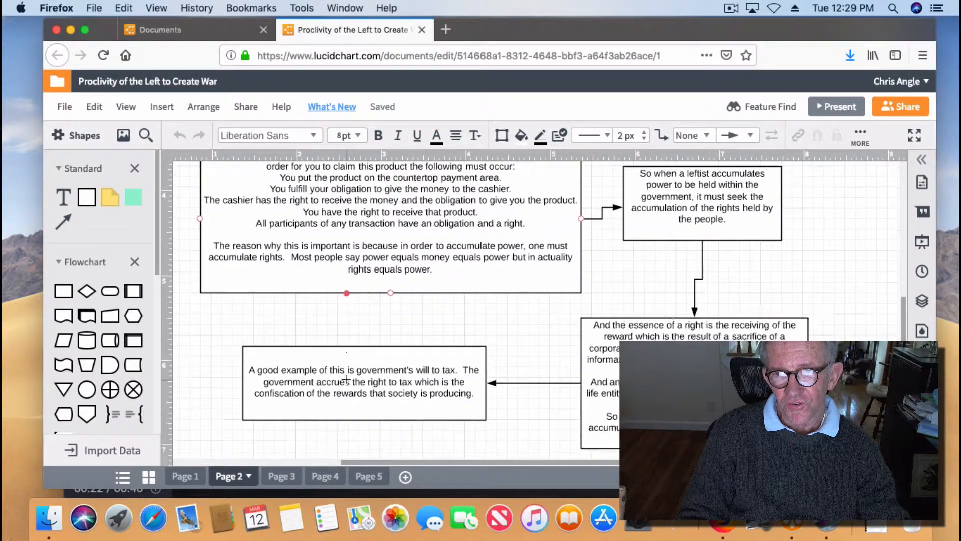
{"action": "scroll", "scroll_direction": "down", "scroll_amount": 3}
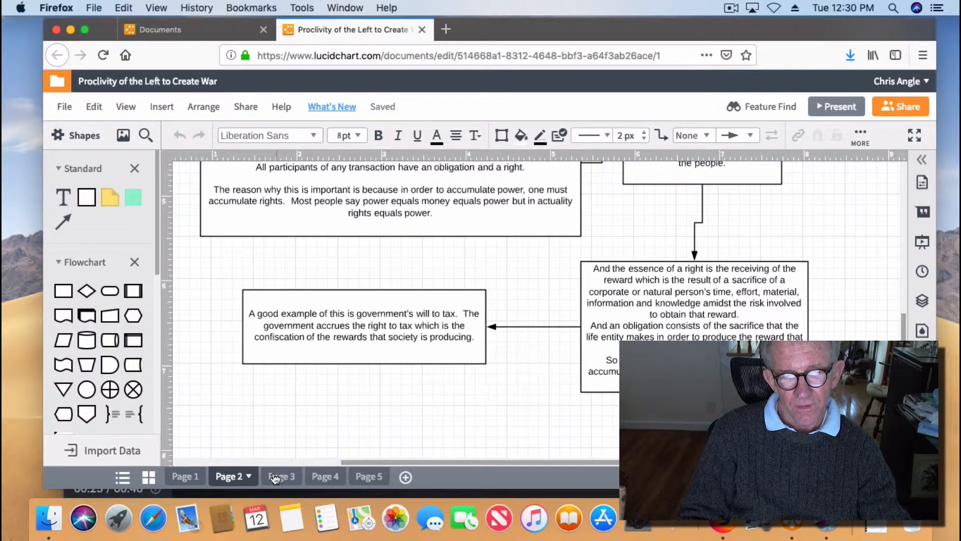
Switch to Page 3 showing rights accumulating in a depository and inducing corruption.
{"action": "left_click", "coordinate": [280, 476]}
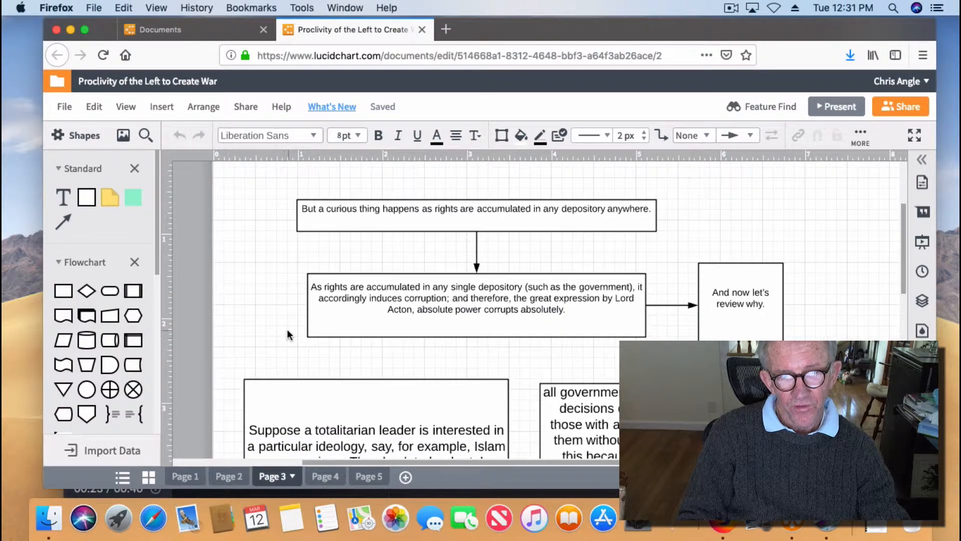
{"action": "scroll", "scroll_direction": "down", "scroll_amount": 3}
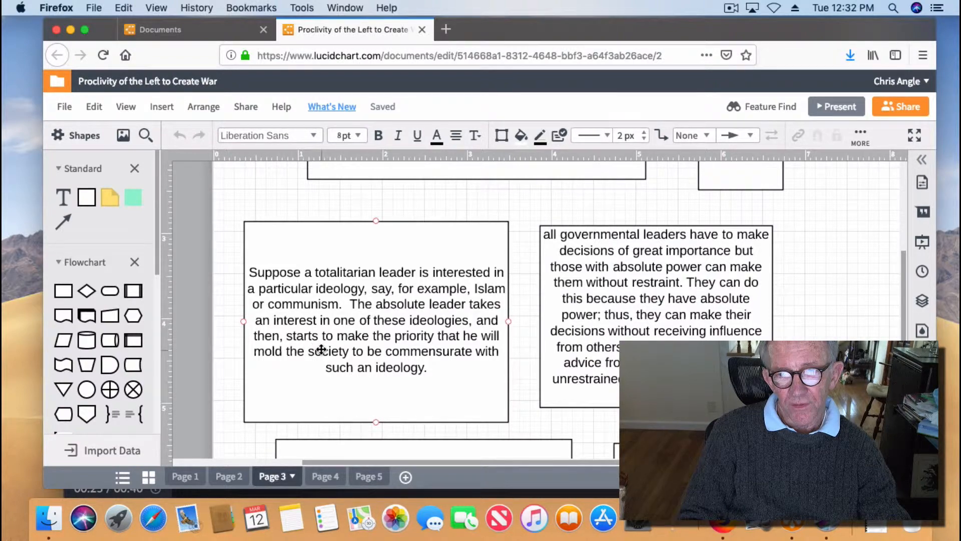
{"action": "scroll", "scroll_direction": "down", "scroll_amount": 3}
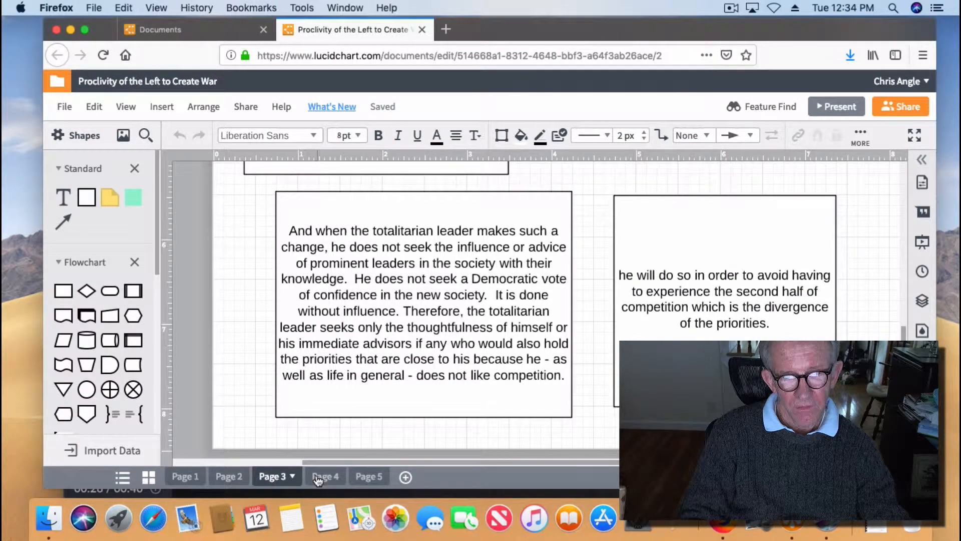
{"action": "left_click", "coordinate": [324, 477]}
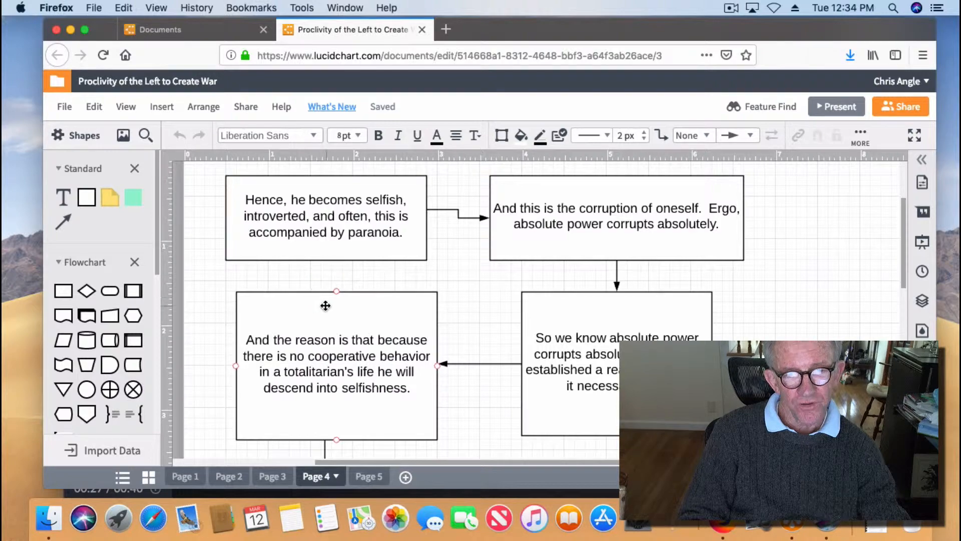
{"action": "scroll", "scroll_direction": "down", "scroll_amount": 3}
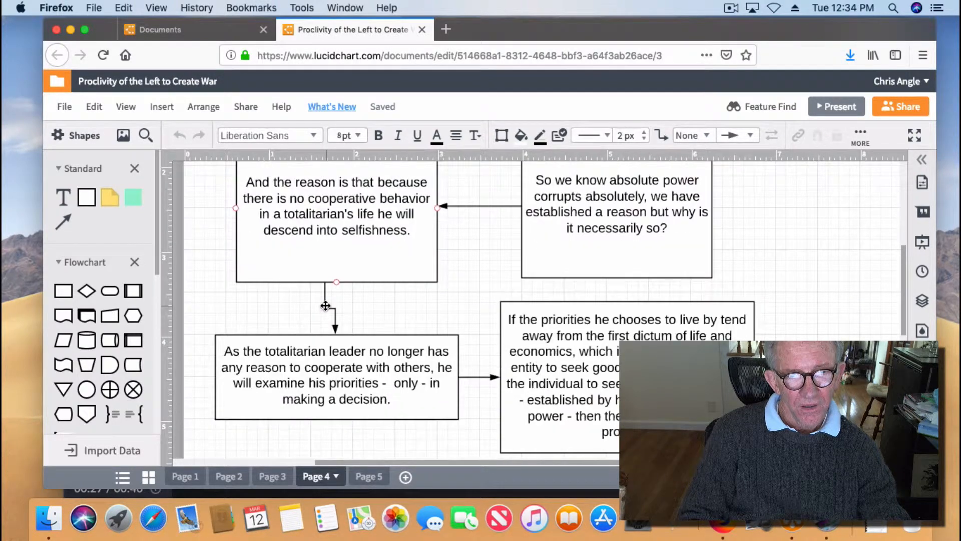
{"action": "scroll", "scroll_direction": "down", "scroll_amount": 3}
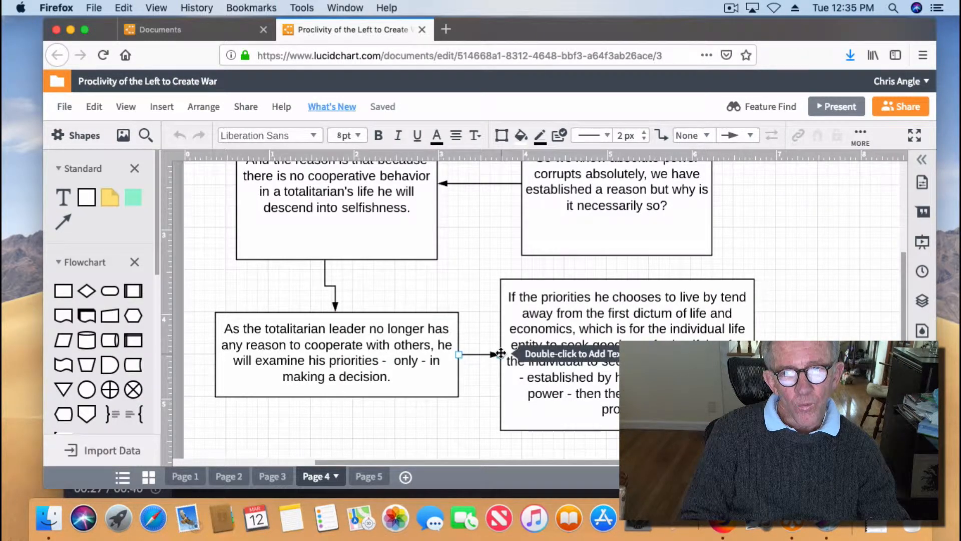
{"action": "scroll", "scroll_direction": "down", "scroll_amount": 3}
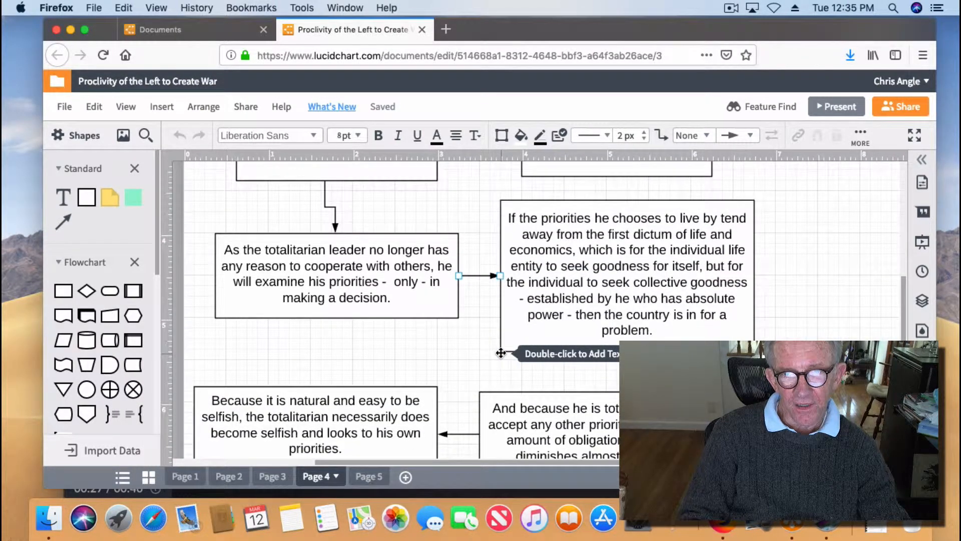
{"action": "scroll", "scroll_direction": "down", "scroll_amount": 3}
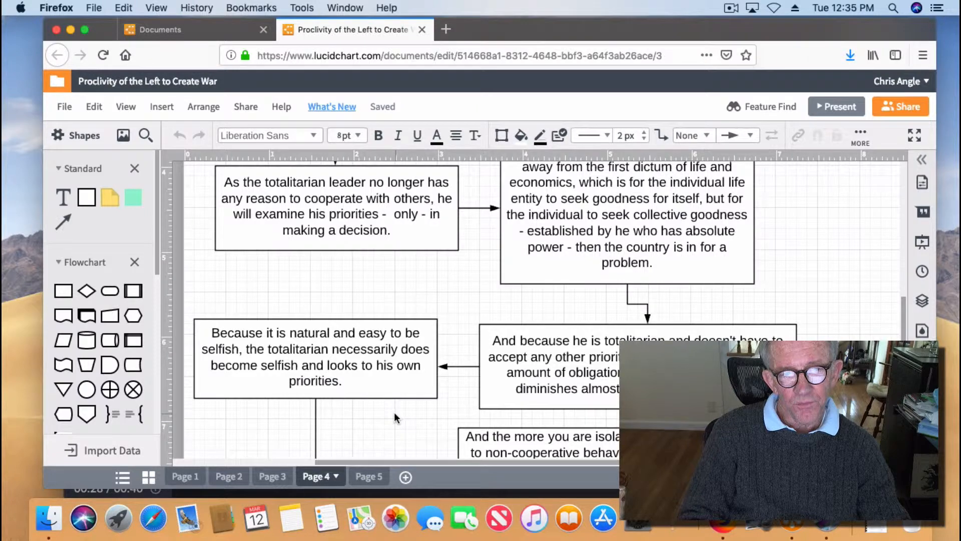
{"action": "scroll", "scroll_direction": "down", "scroll_amount": 3}
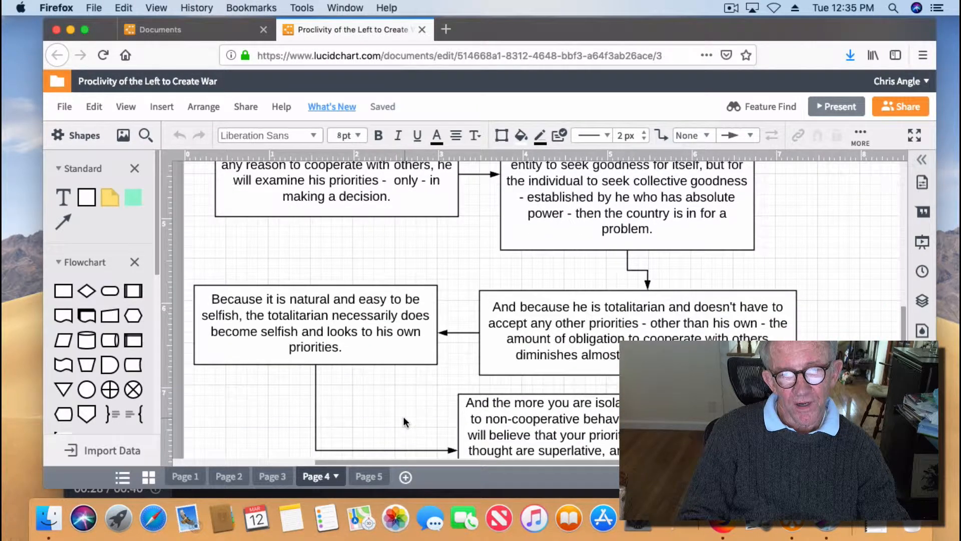
{"action": "scroll", "scroll_direction": "down", "scroll_amount": 3}
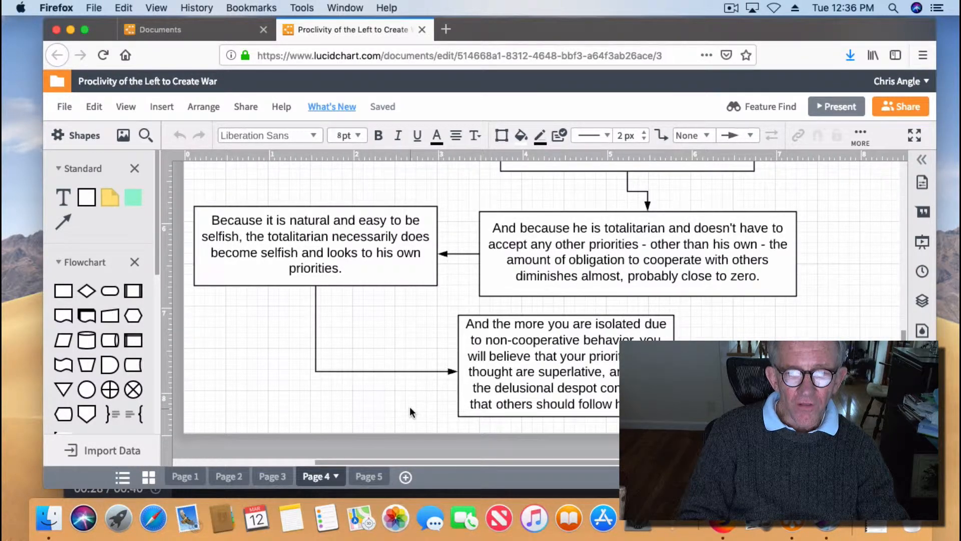
Switch to Page 5 and scroll through its boxes to the one linking accumulated power to leftist regimes.
{"action": "left_click", "coordinate": [359, 477]}
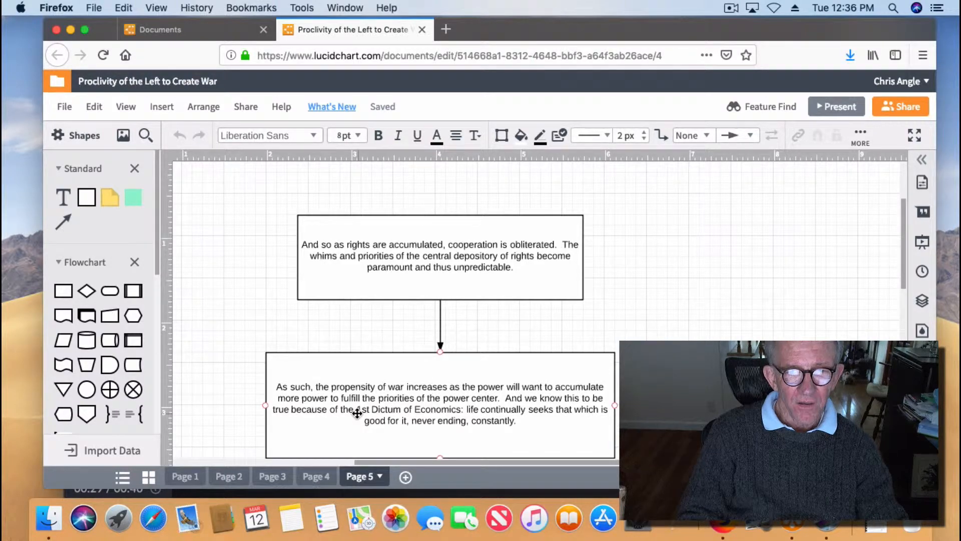
{"action": "scroll", "scroll_direction": "down", "scroll_amount": 3}
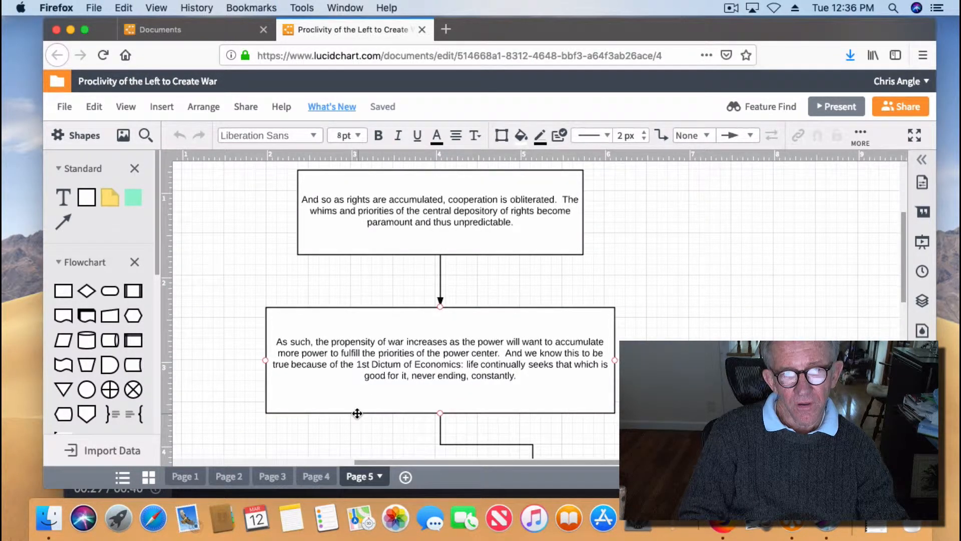
{"action": "scroll", "scroll_direction": "down", "scroll_amount": 3}
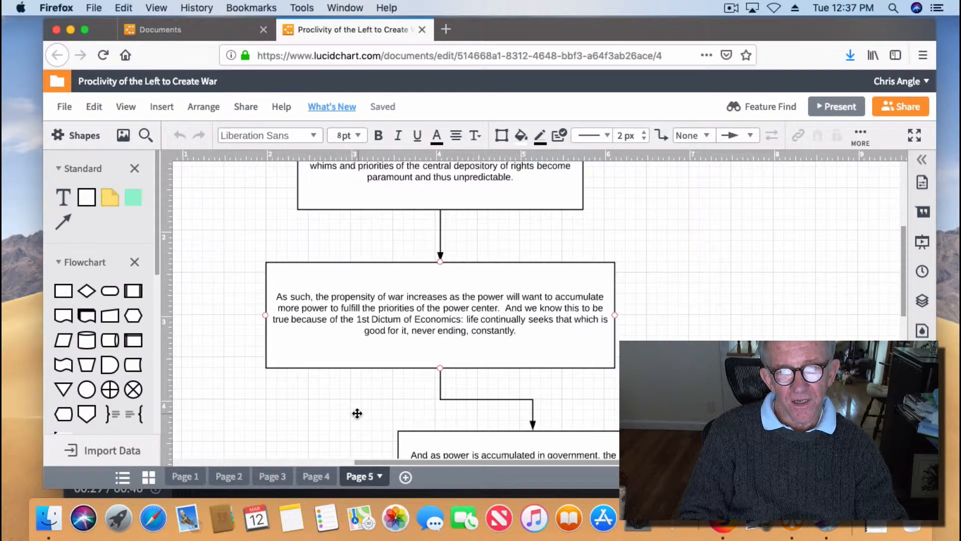
{"action": "scroll", "scroll_direction": "down", "scroll_amount": 3}
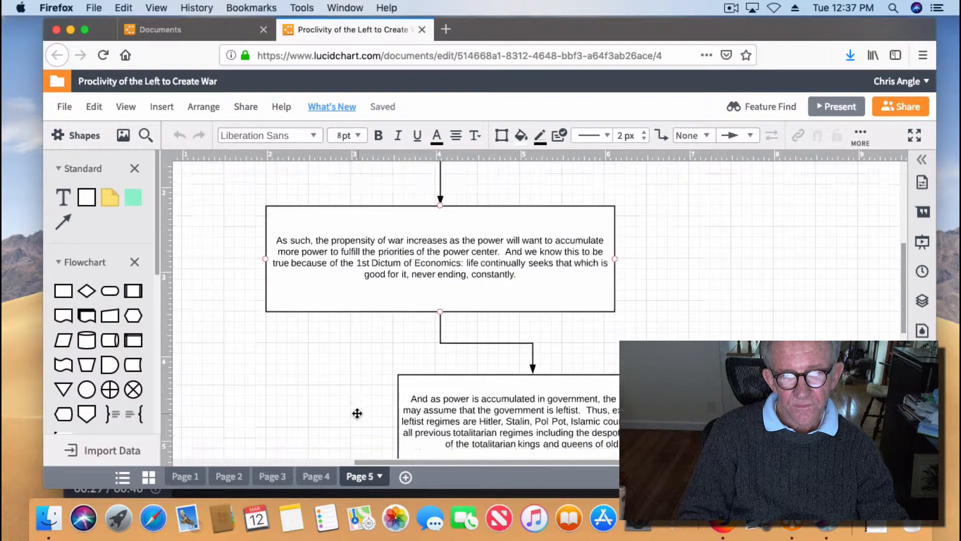